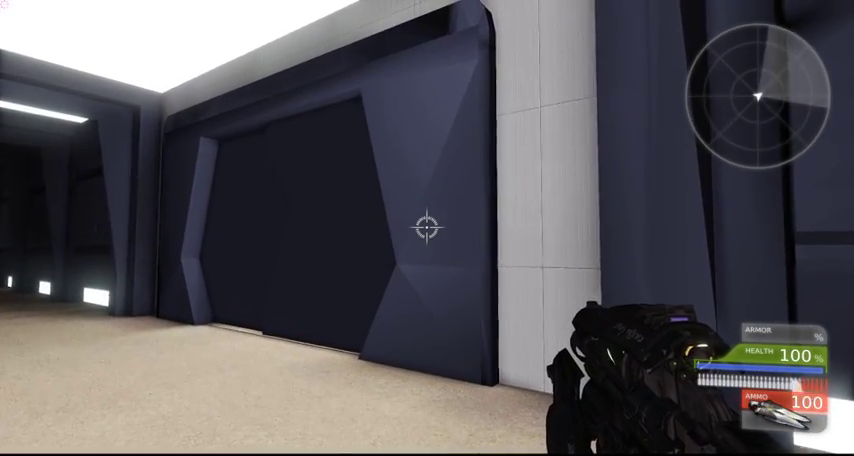
mouse_move(428, 228)
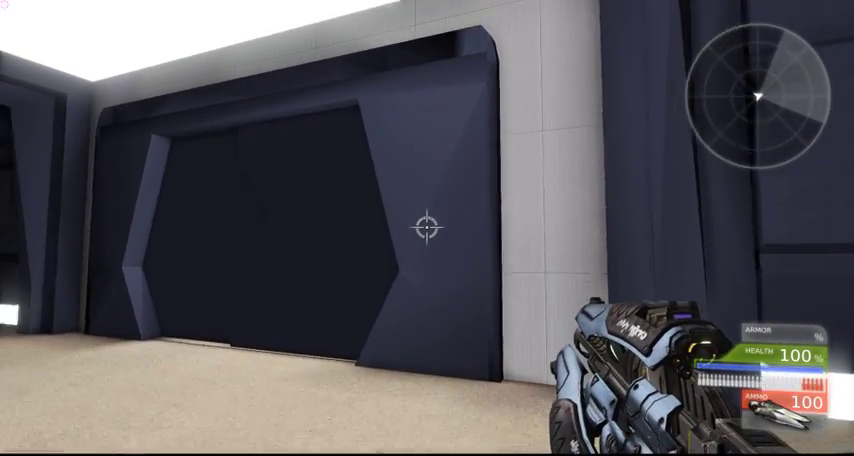
mouse_move(428, 228)
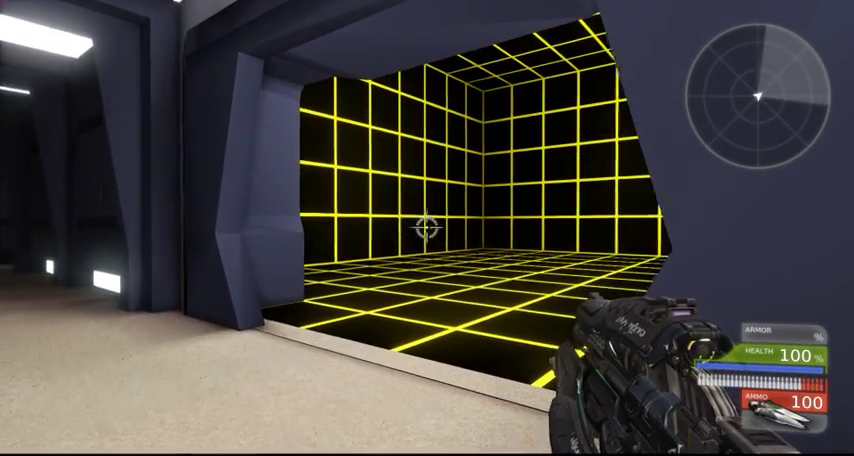
- Walk forward into the yellow grid holodeck as the sliding door opens
key("w")
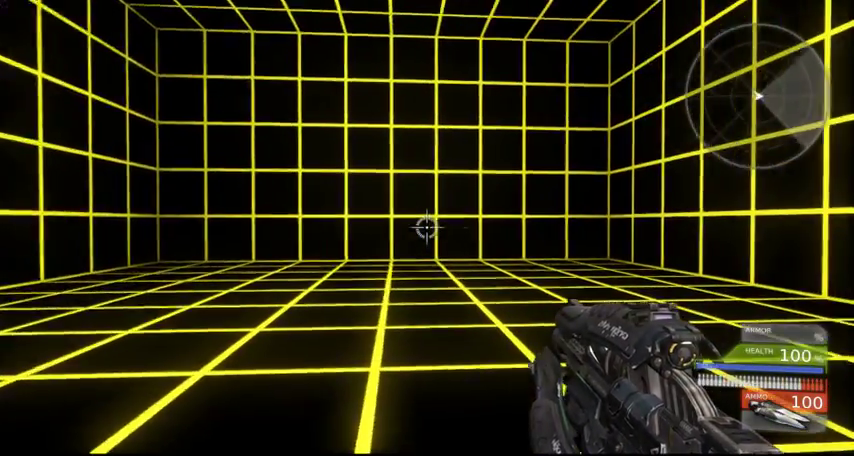
mouse_move(428, 228)
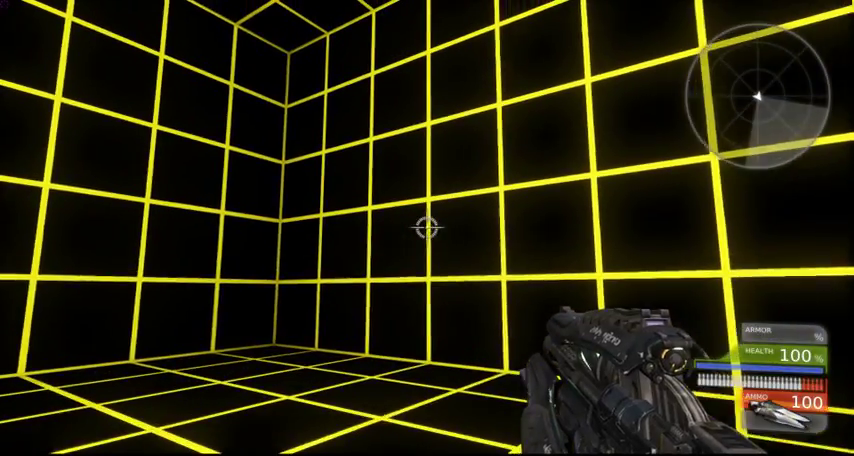
mouse_move(428, 228)
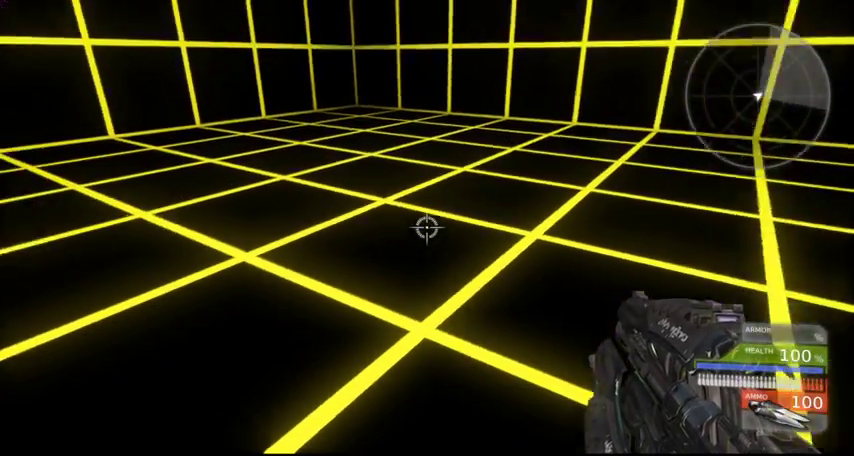
mouse_move(428, 228)
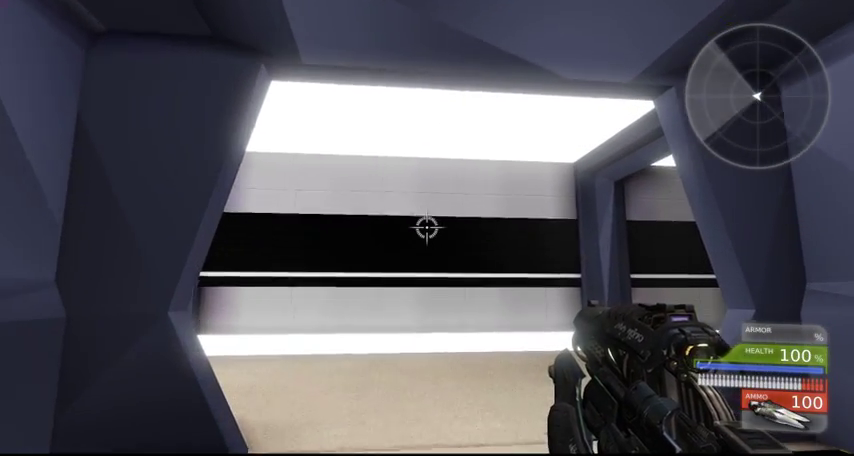
mouse_move(428, 228)
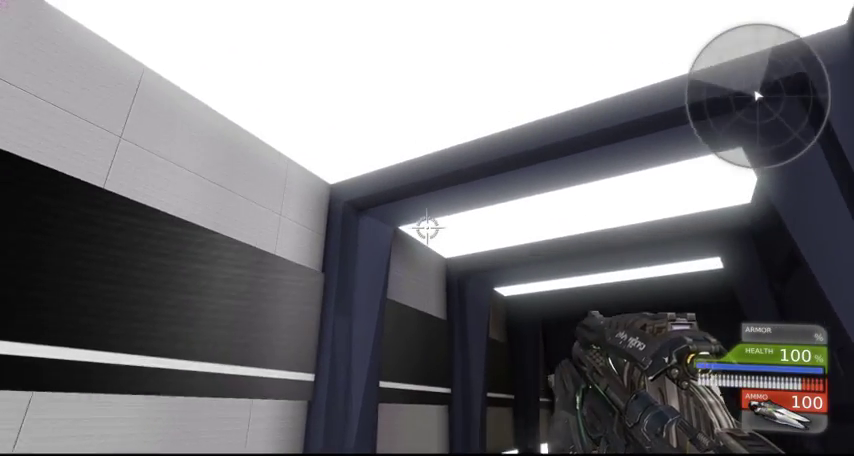
mouse_move(428, 228)
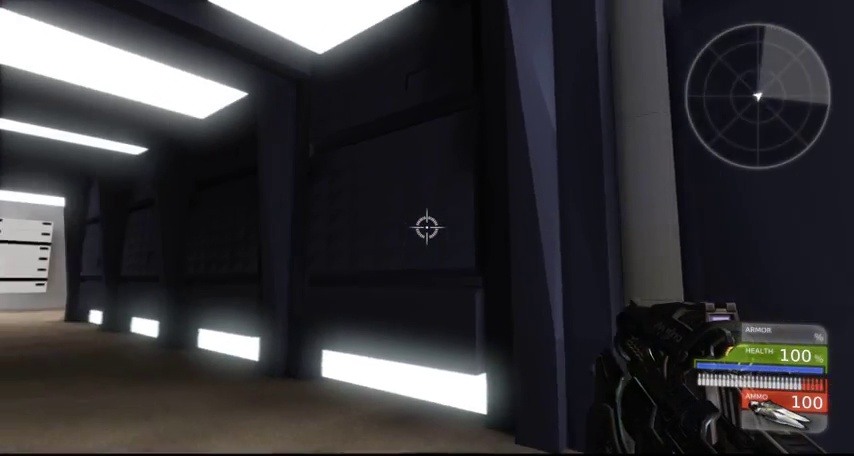
mouse_move(428, 228)
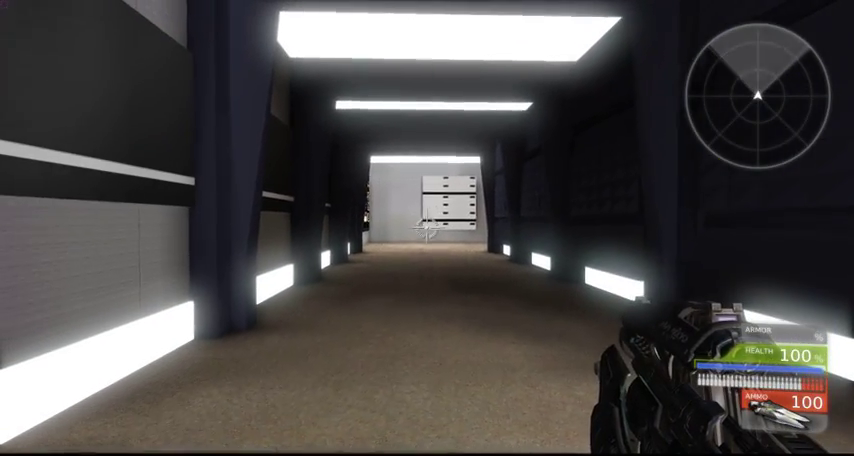
mouse_move(428, 228)
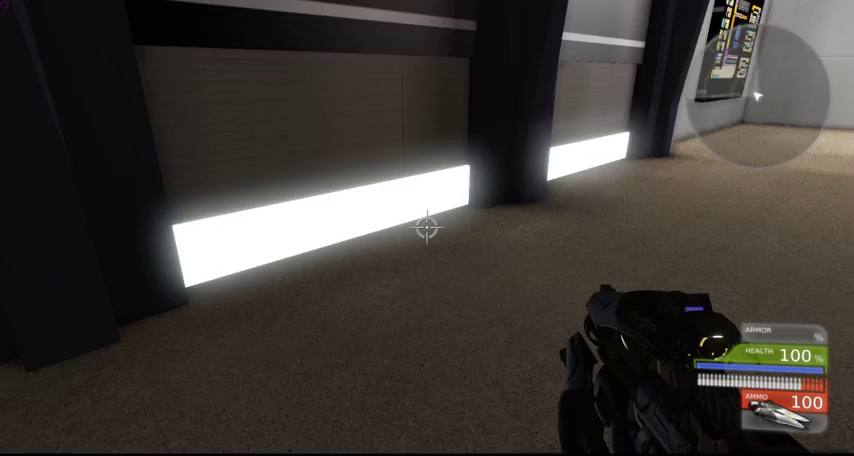
mouse_move(428, 228)
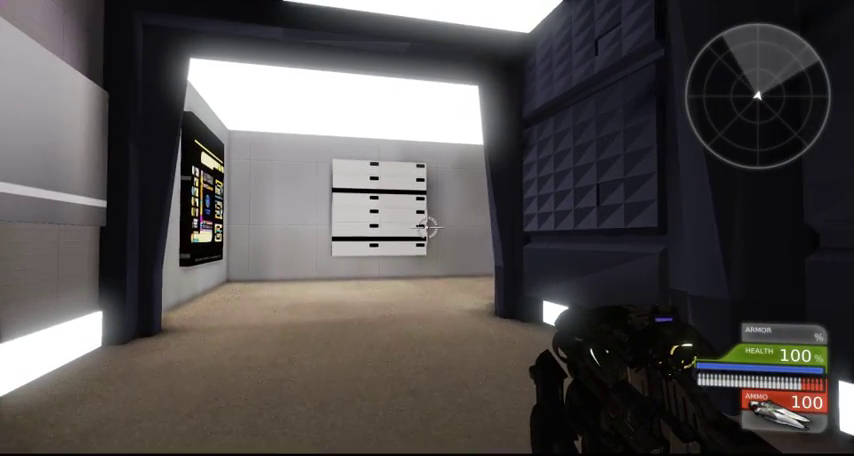
mouse_move(428, 228)
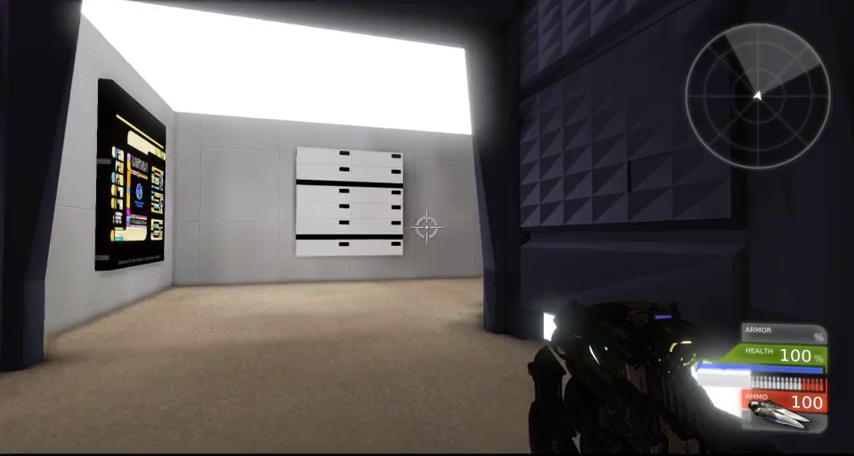
mouse_move(428, 228)
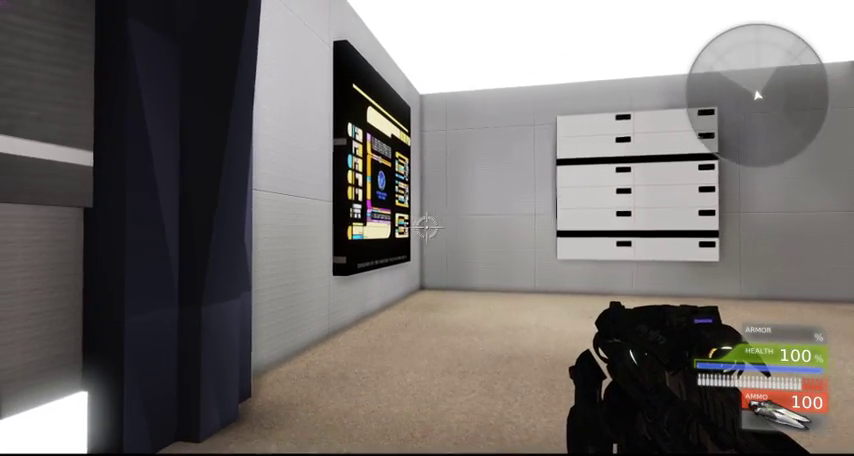
mouse_move(428, 228)
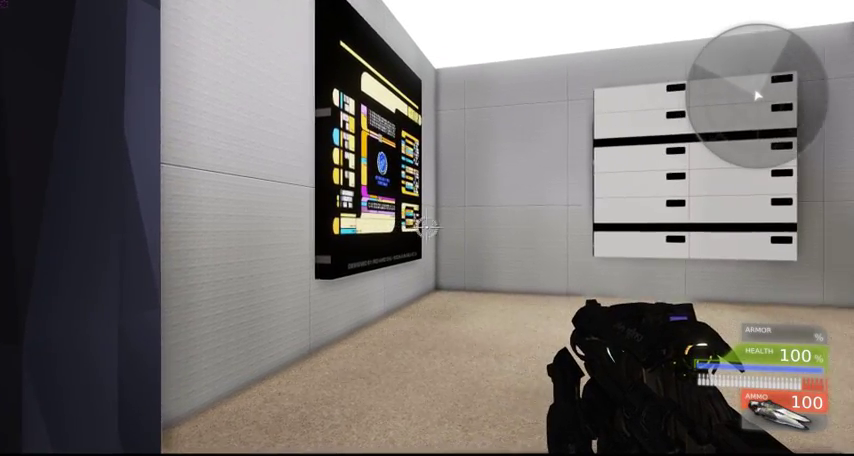
mouse_move(428, 228)
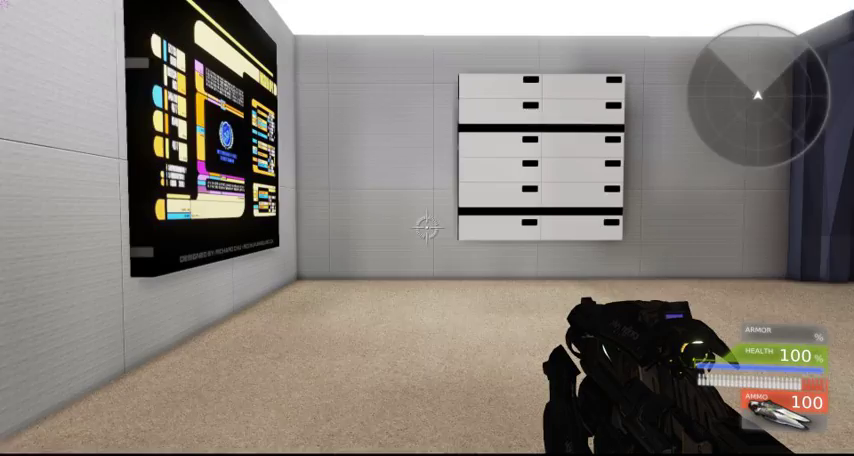
- Walk back out of the white display room into the lit corridor
key("w")
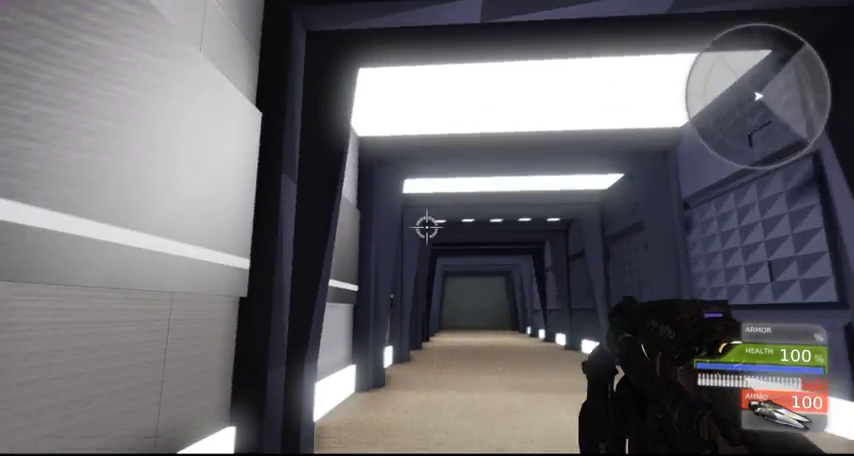
mouse_move(428, 228)
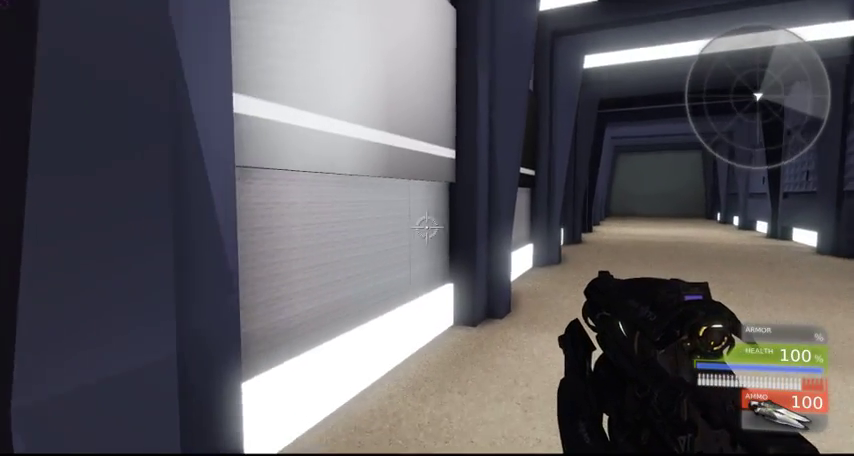
mouse_move(428, 228)
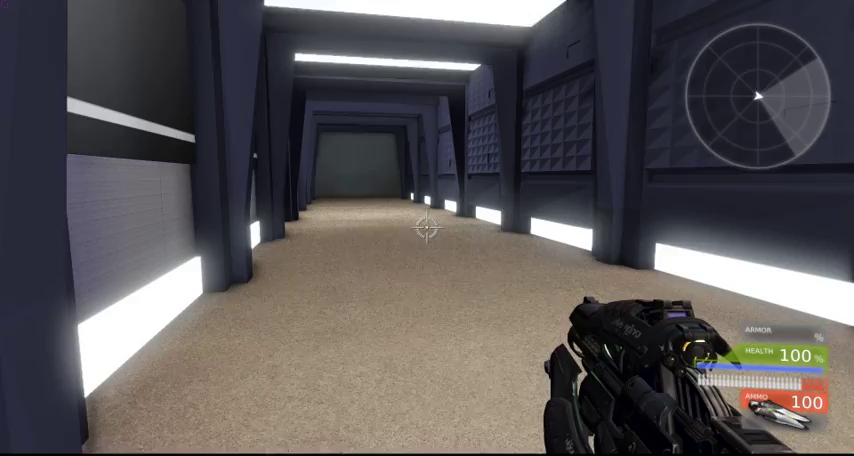
- Walk to the corridor's end room and fire the weapon at the far wall three times
key("w")
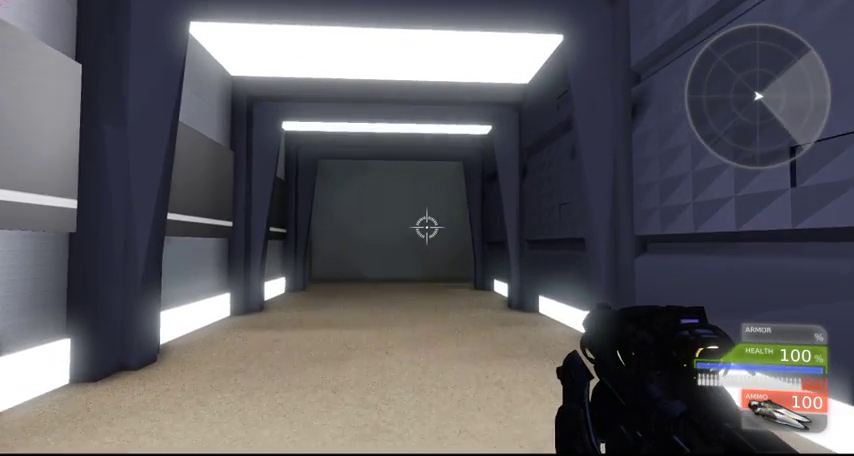
left_click(428, 228)
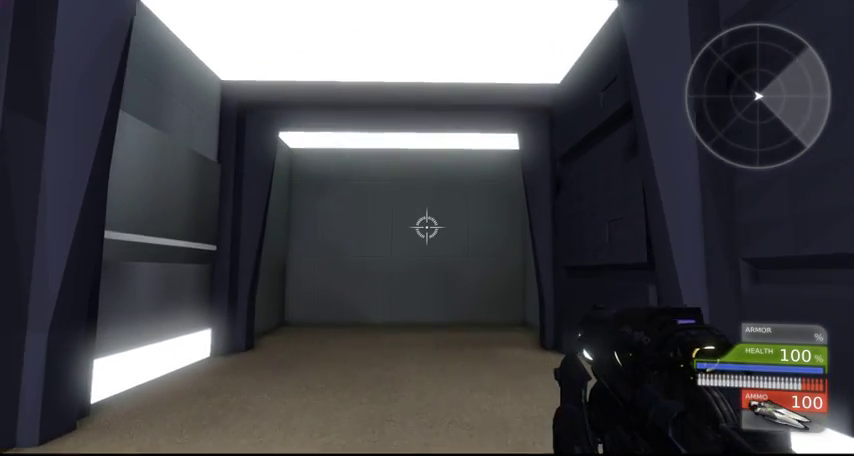
left_click(428, 228)
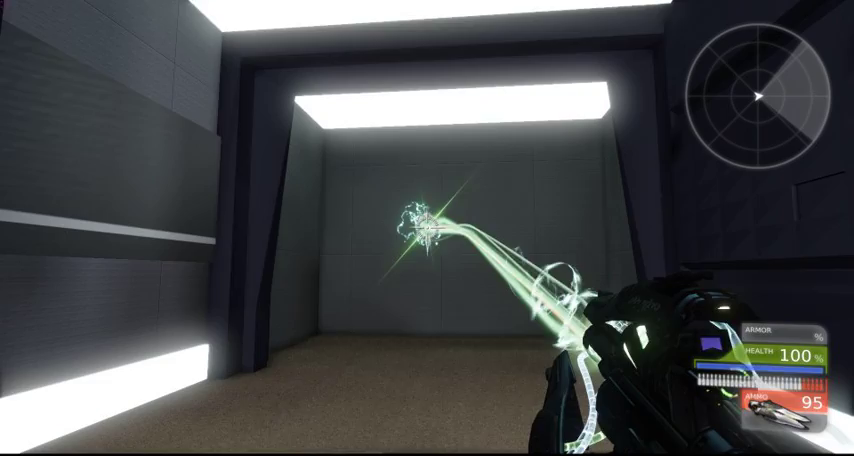
left_click(428, 236)
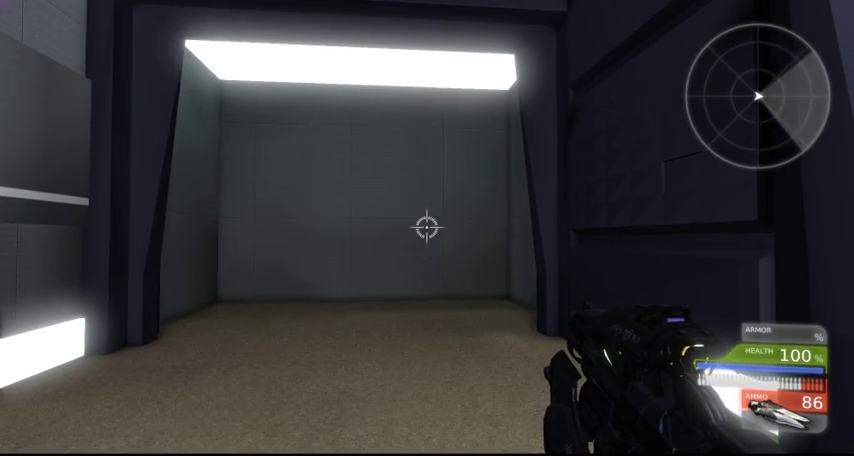